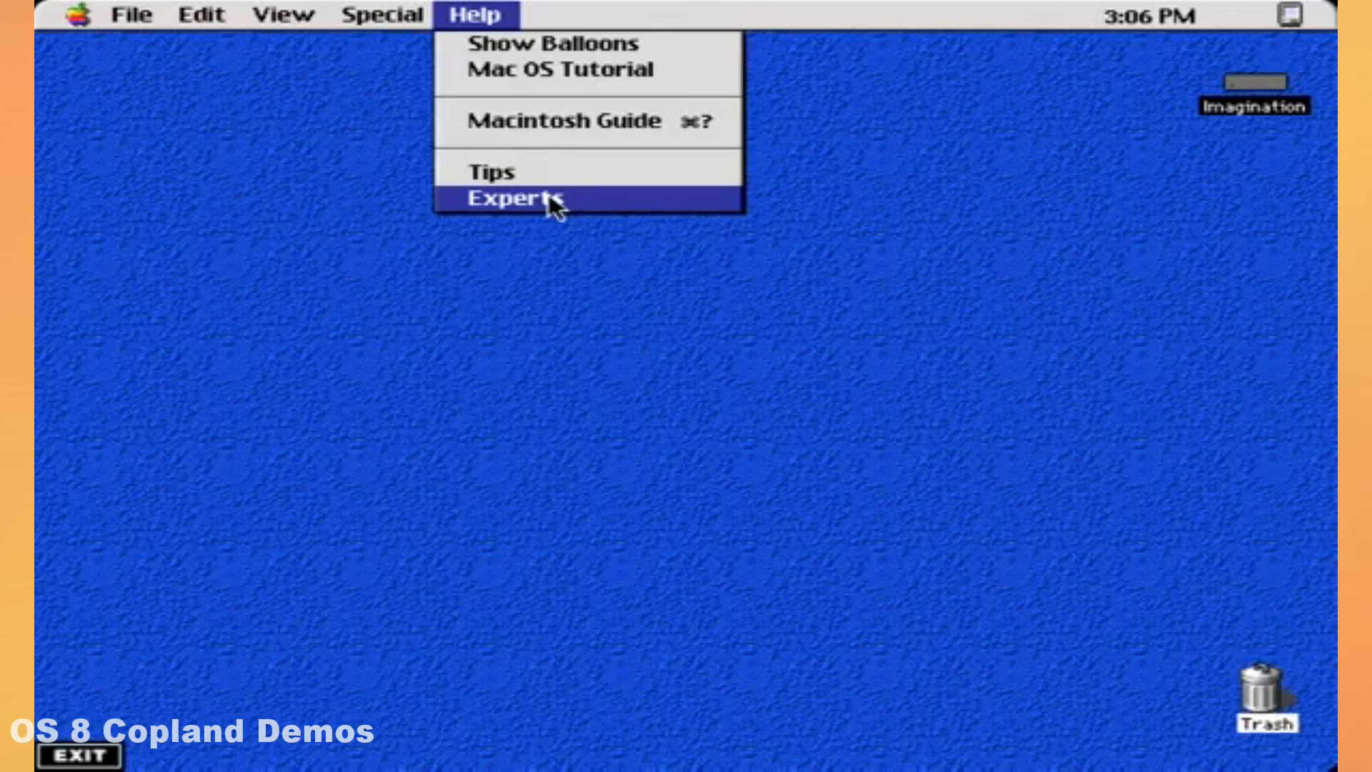
Bring up the Find window via Help > Experts with the Documents search form filled in.
click(515, 195)
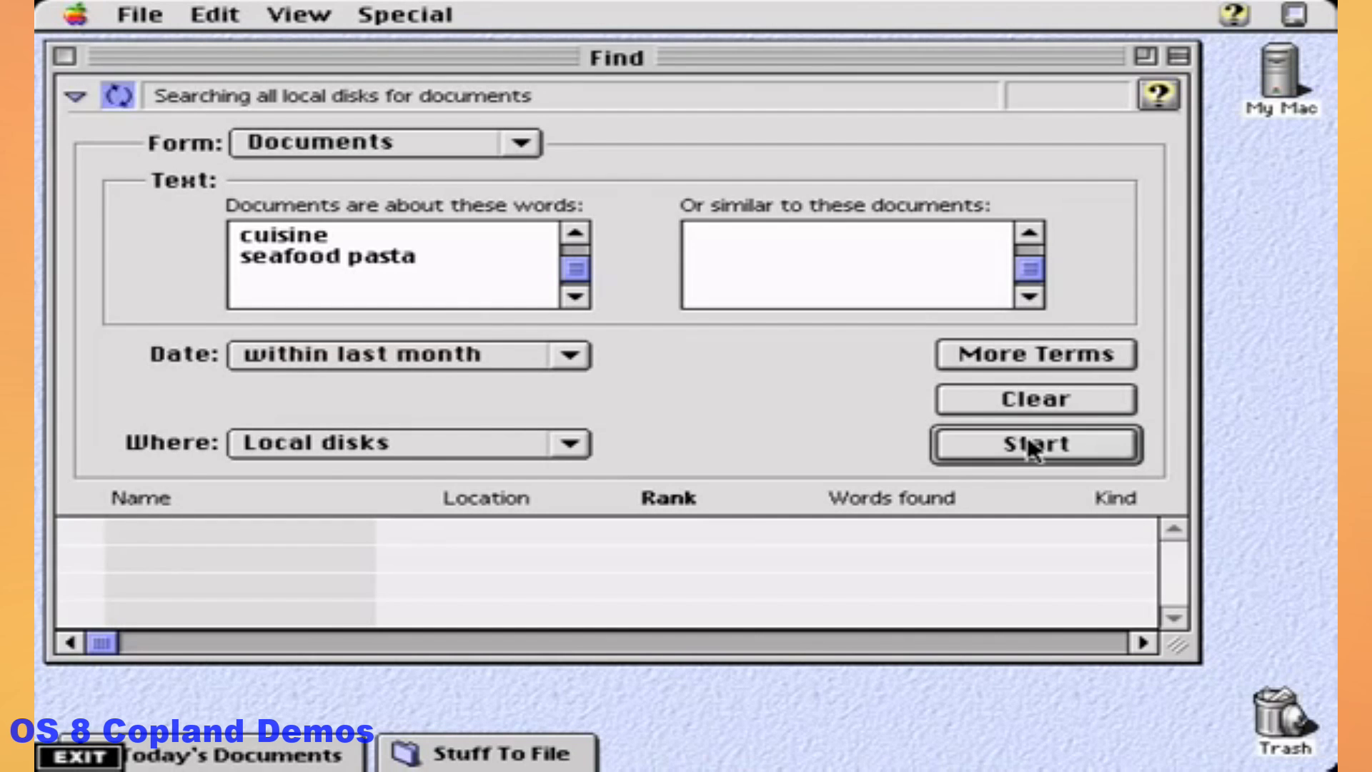
Start the local-disk search for 'cuisine' and 'seafood pasta', listing European Sights in Travel Folder.
click(1034, 444)
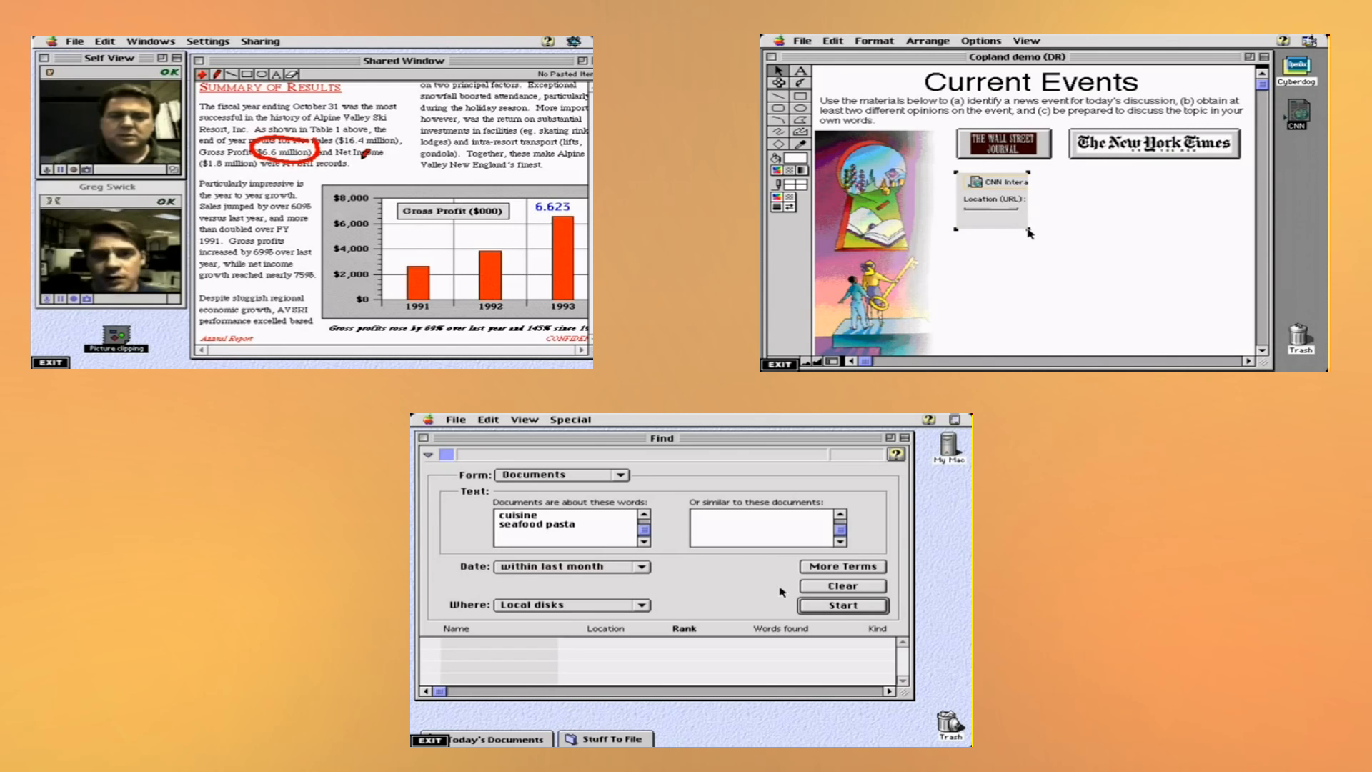
click(841, 605)
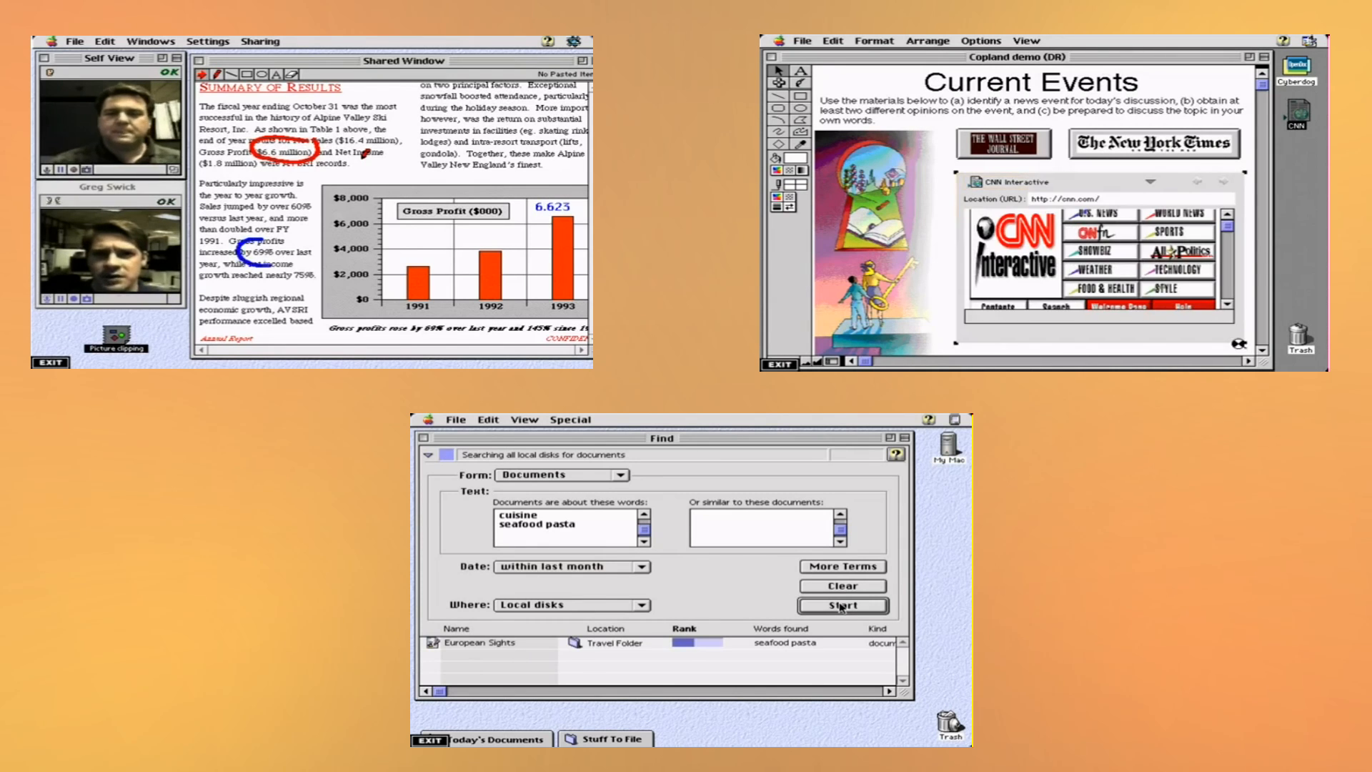